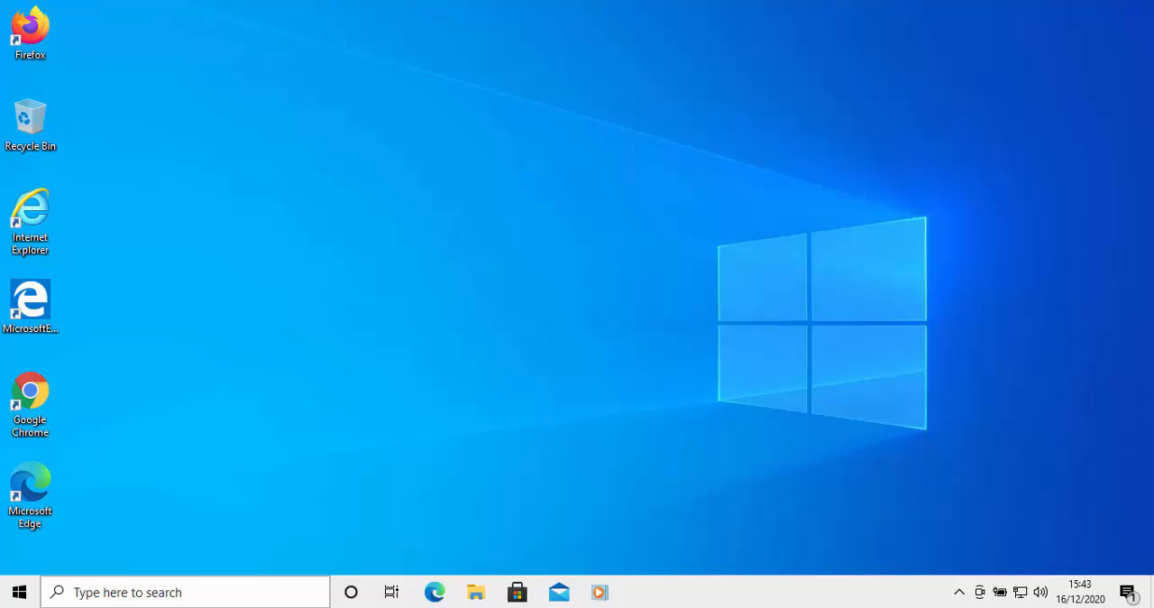
Search the Start menu for 'photos' to find the Photos app.
click(18, 591)
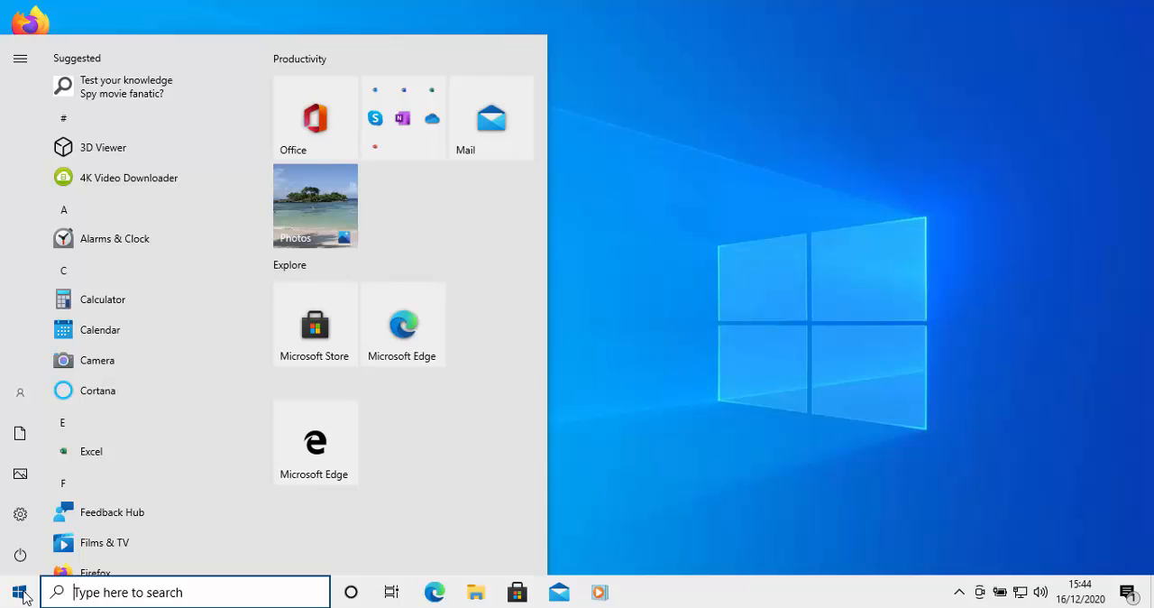
text(p)
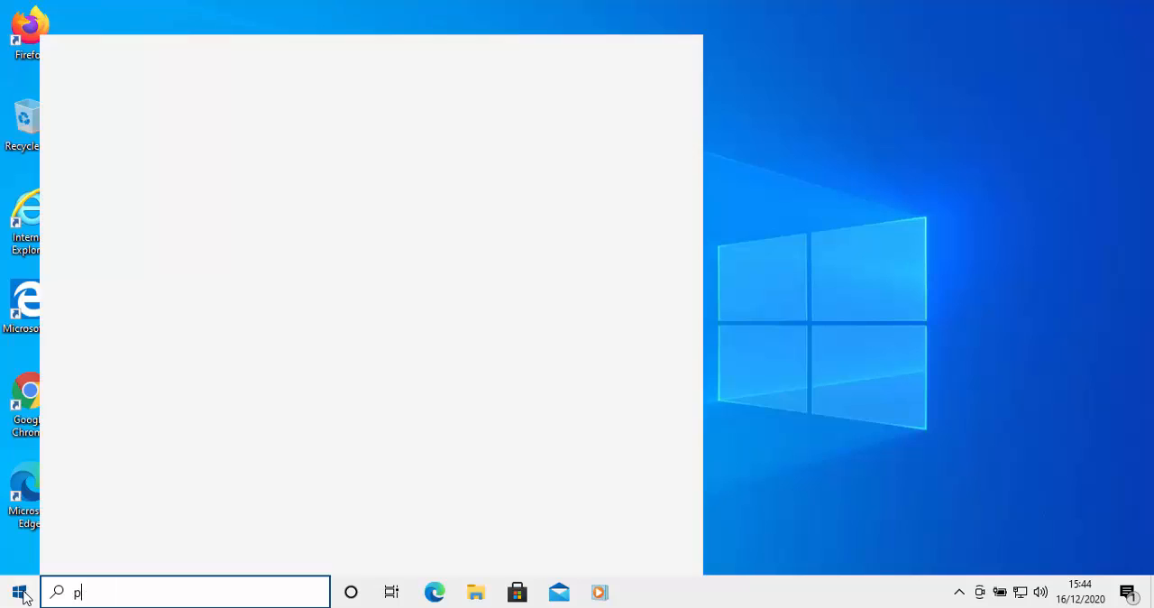
text(hoto)
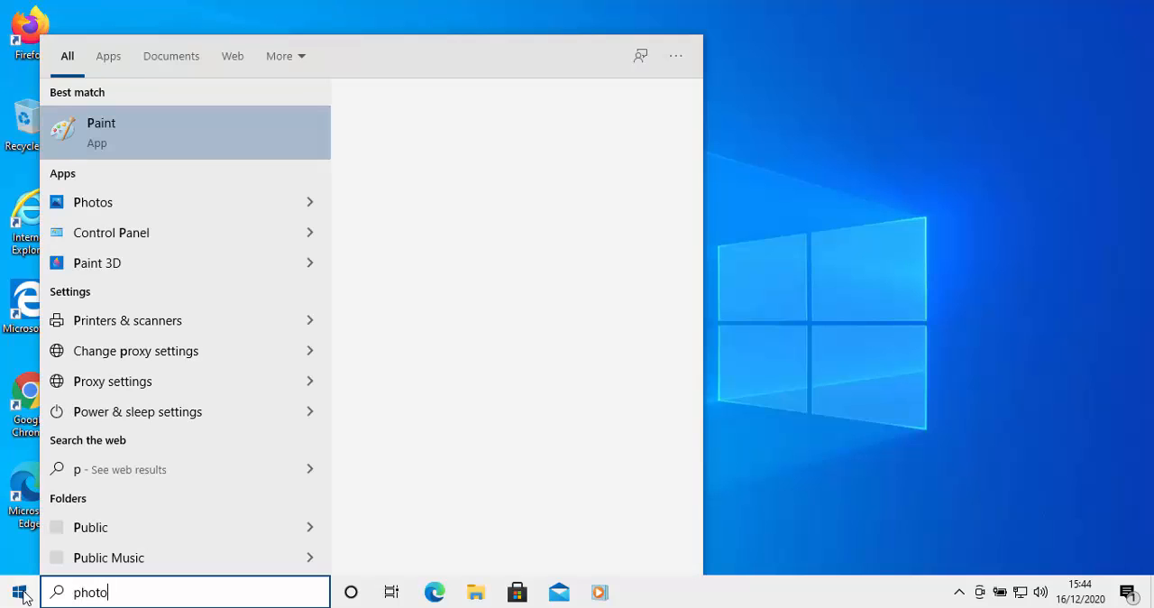
text(s)
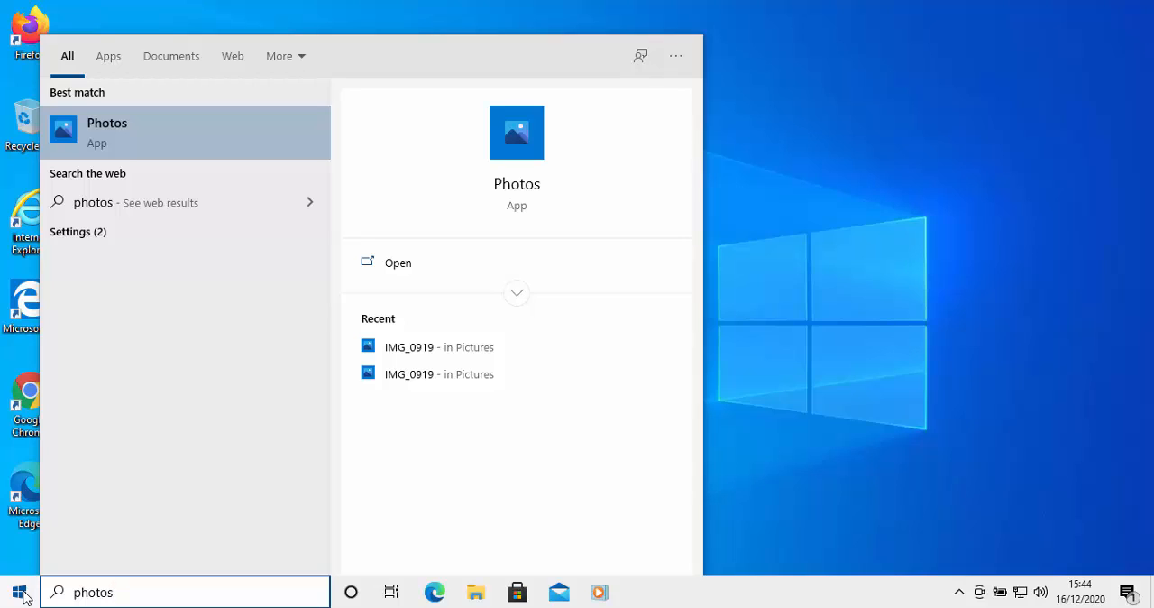
mouse_move(81, 126)
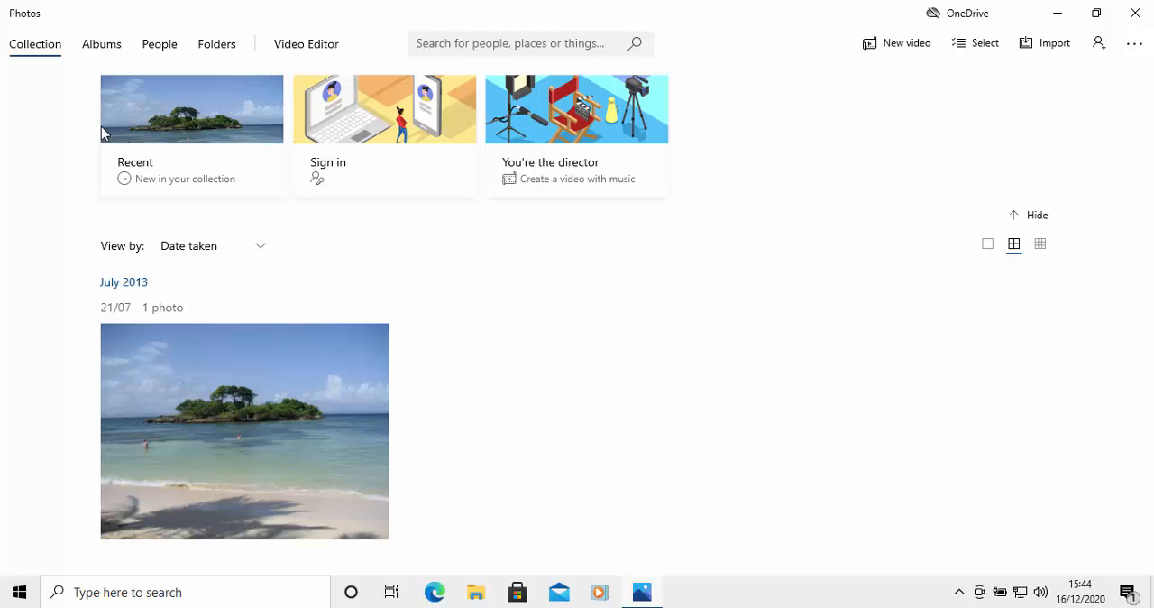
Show the Import menu with 'From a folder' and 'From a connected device' options.
click(1044, 42)
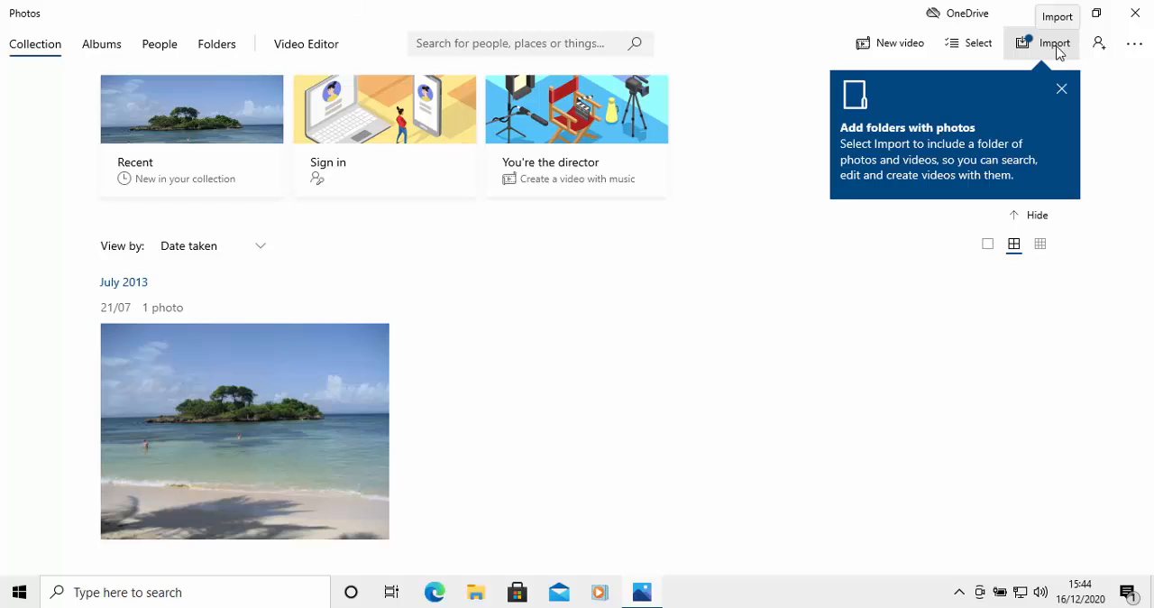
click(1044, 43)
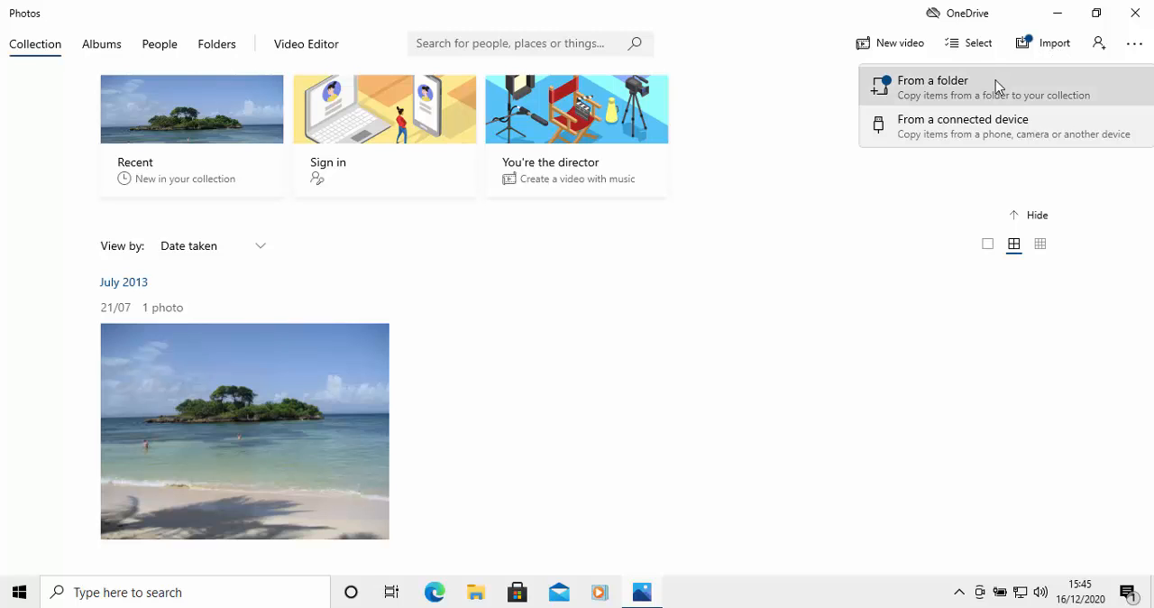
mouse_move(934, 126)
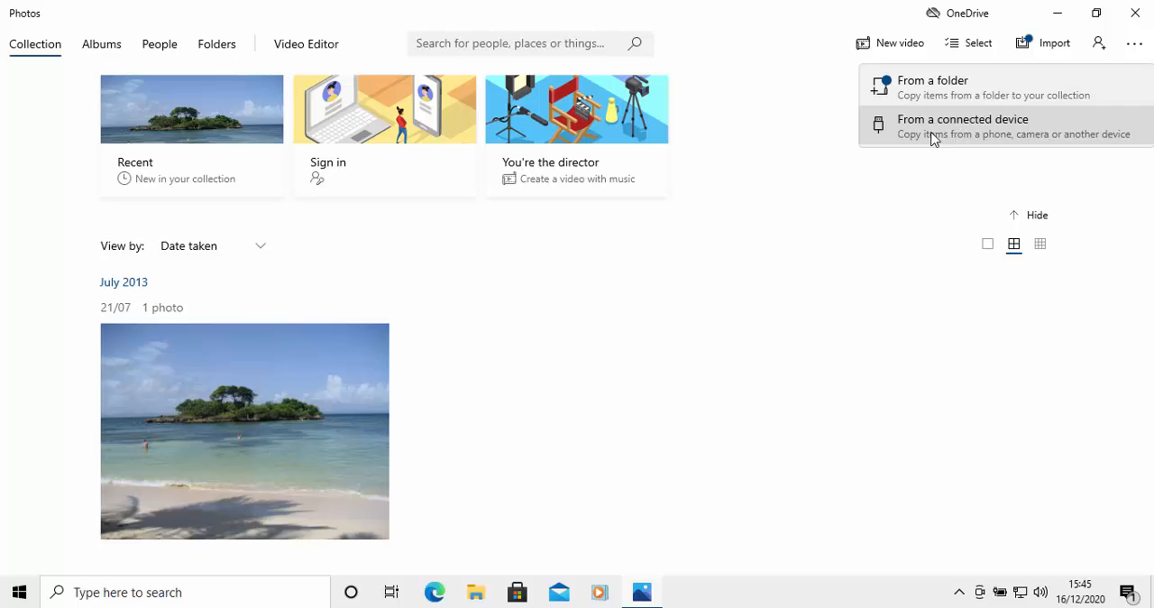
Import from the connected phone, retrying after the 'Something went wrong' error.
click(962, 126)
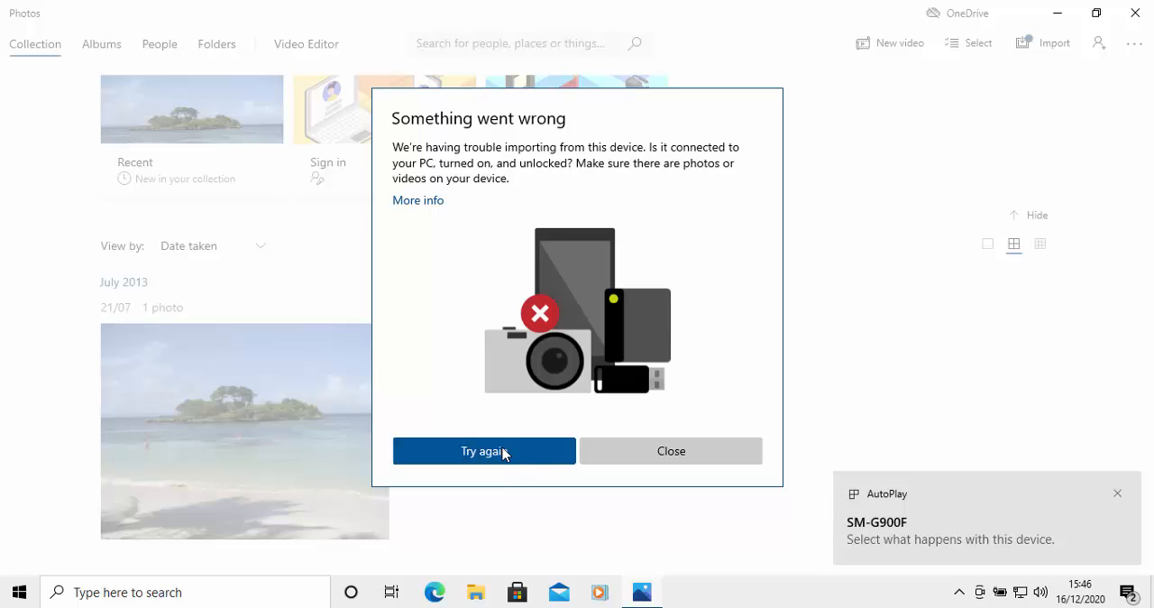
click(484, 451)
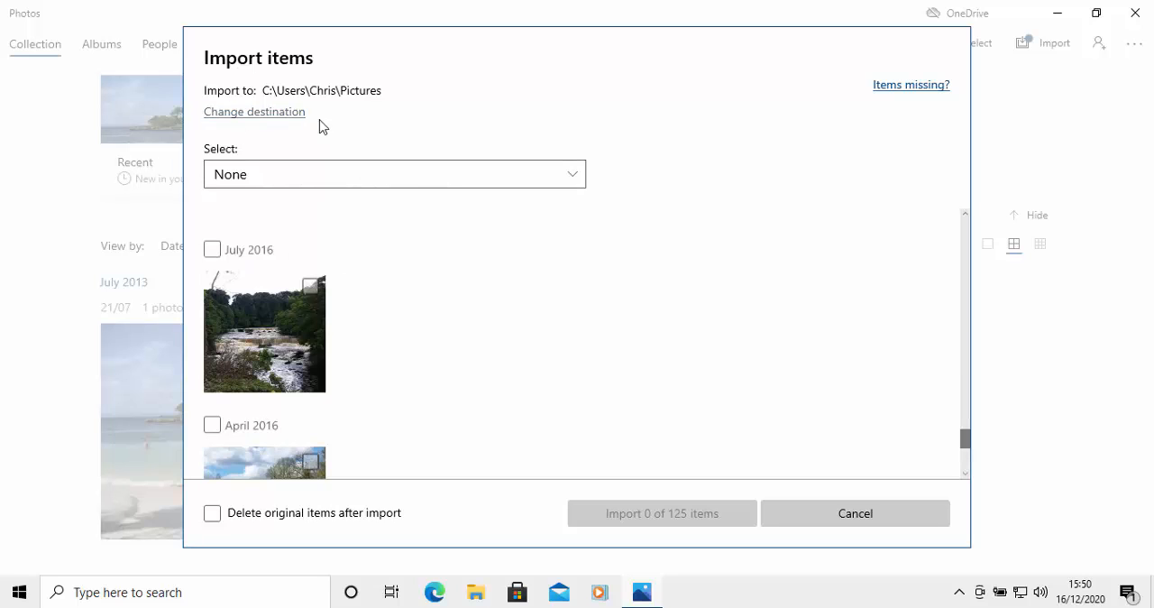
mouse_move(254, 111)
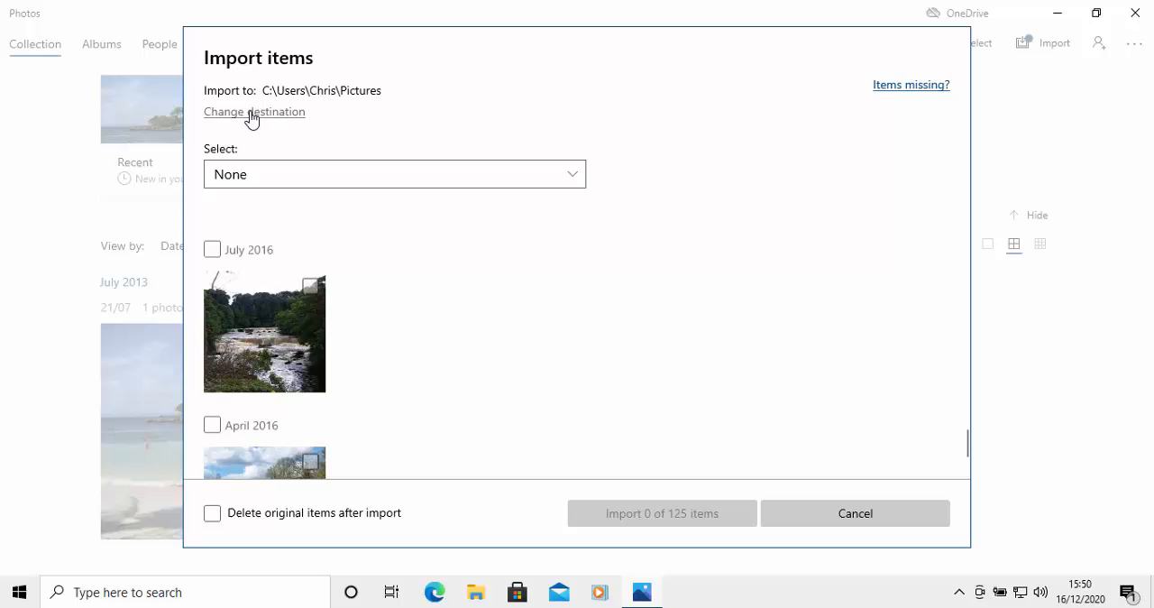
mouse_move(376, 100)
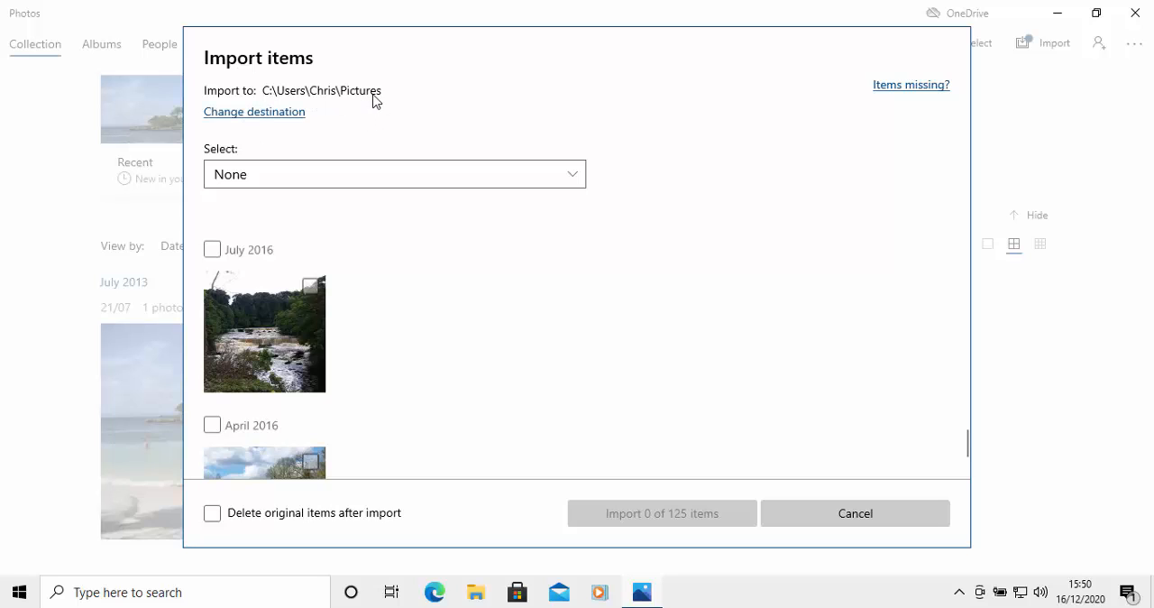
mouse_move(266, 119)
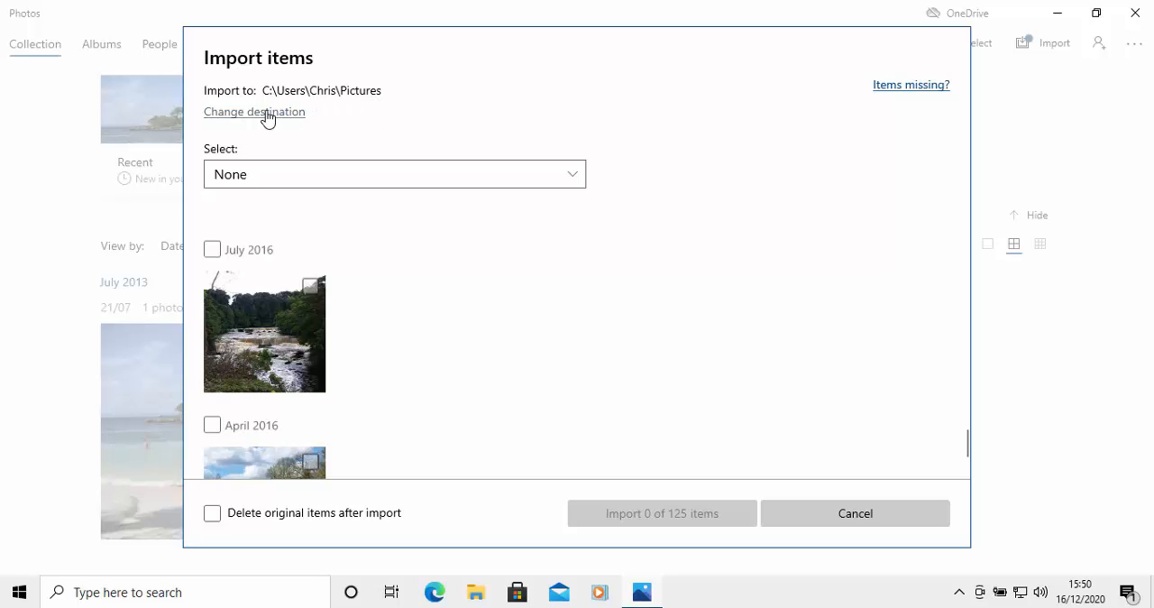
click(254, 111)
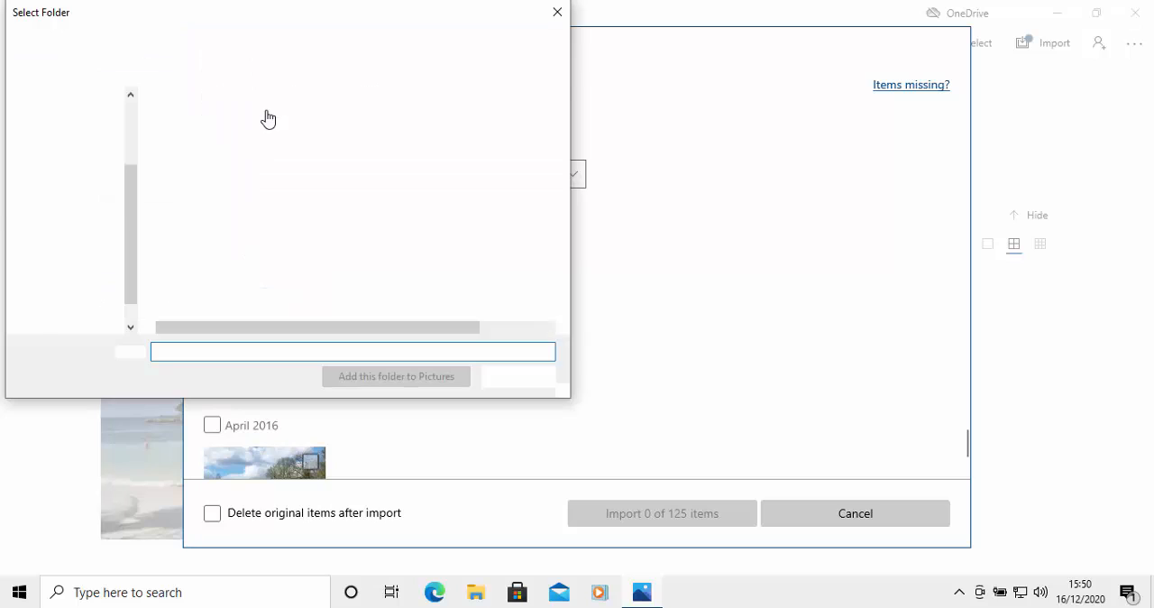
click(76, 211)
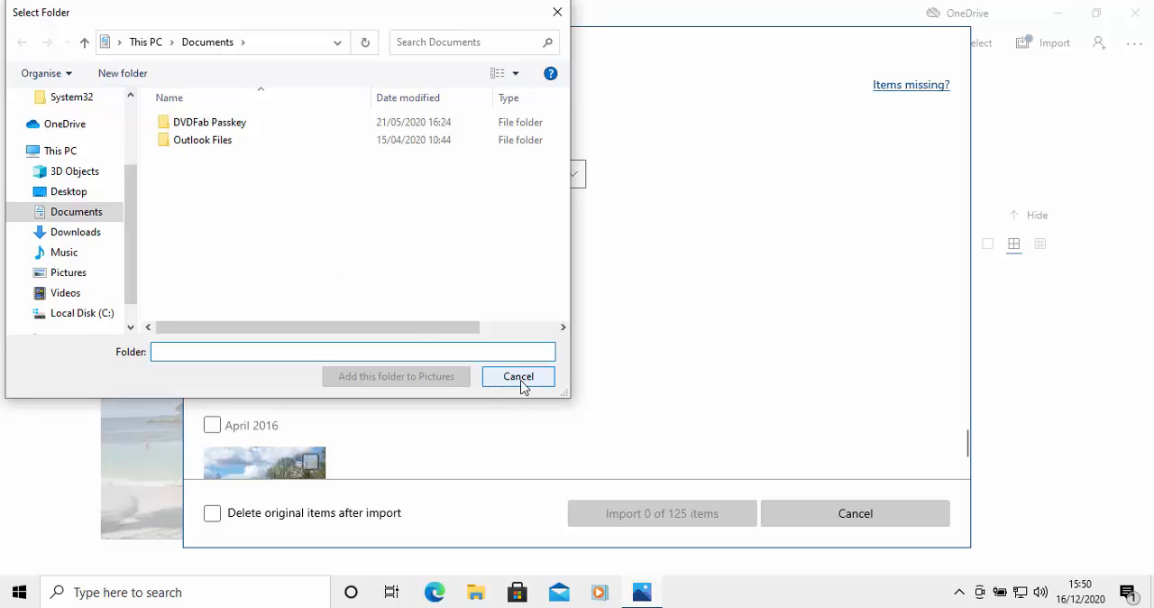
click(517, 376)
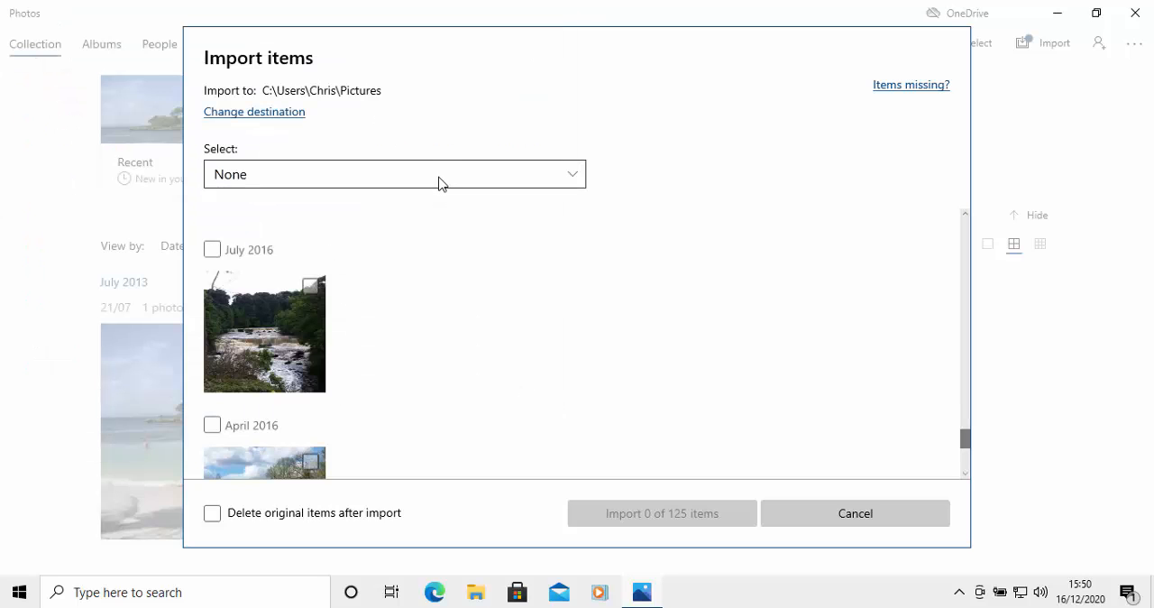
click(393, 174)
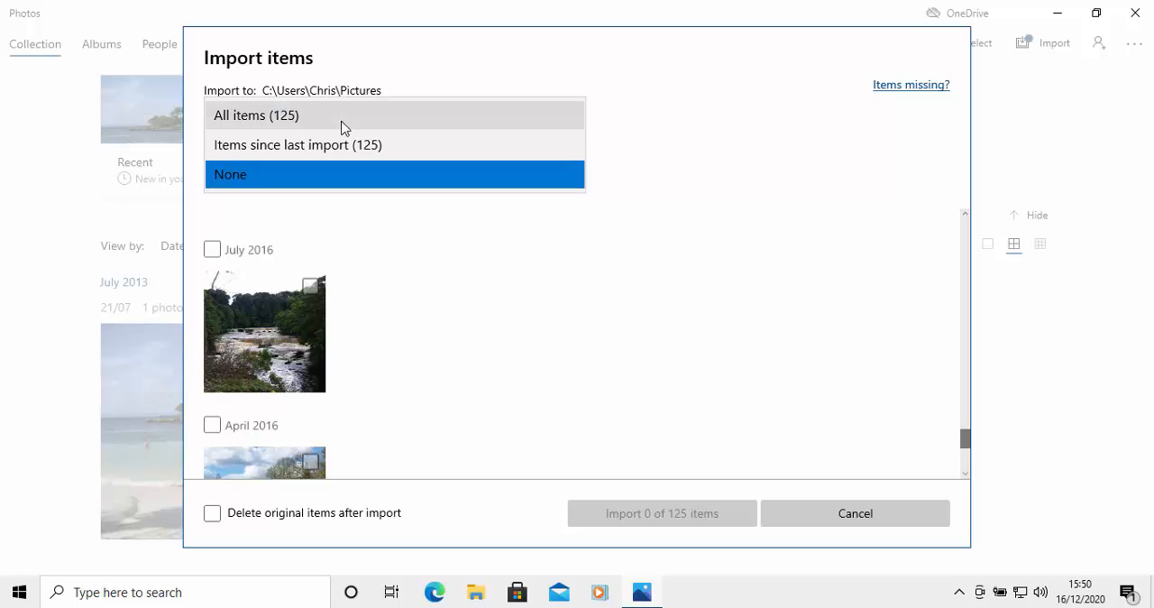
mouse_move(338, 144)
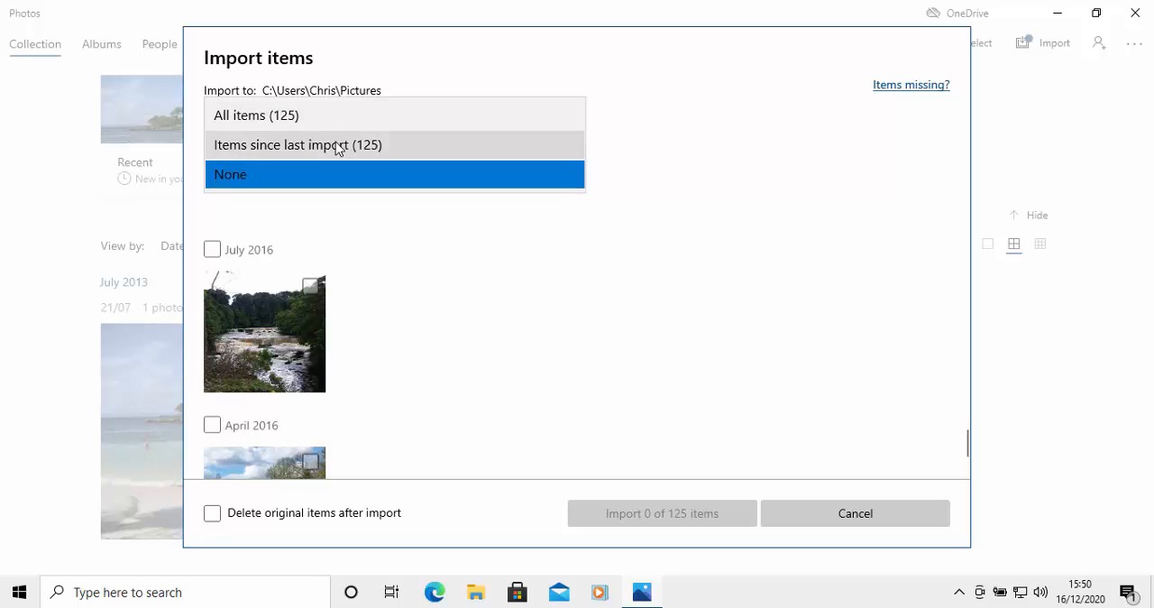
mouse_move(508, 189)
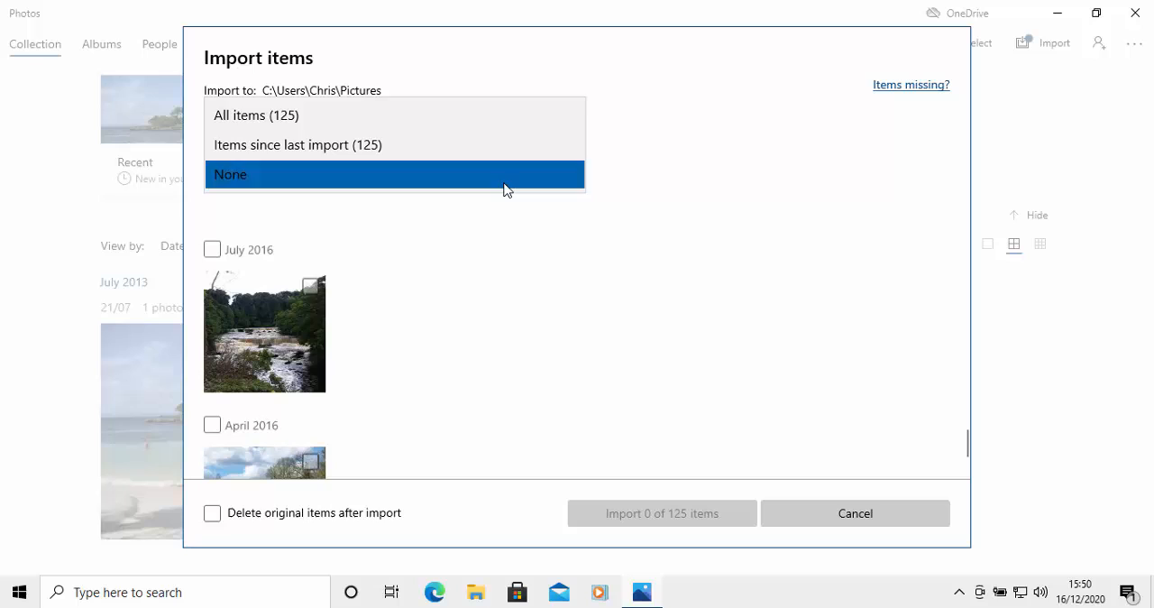
click(394, 174)
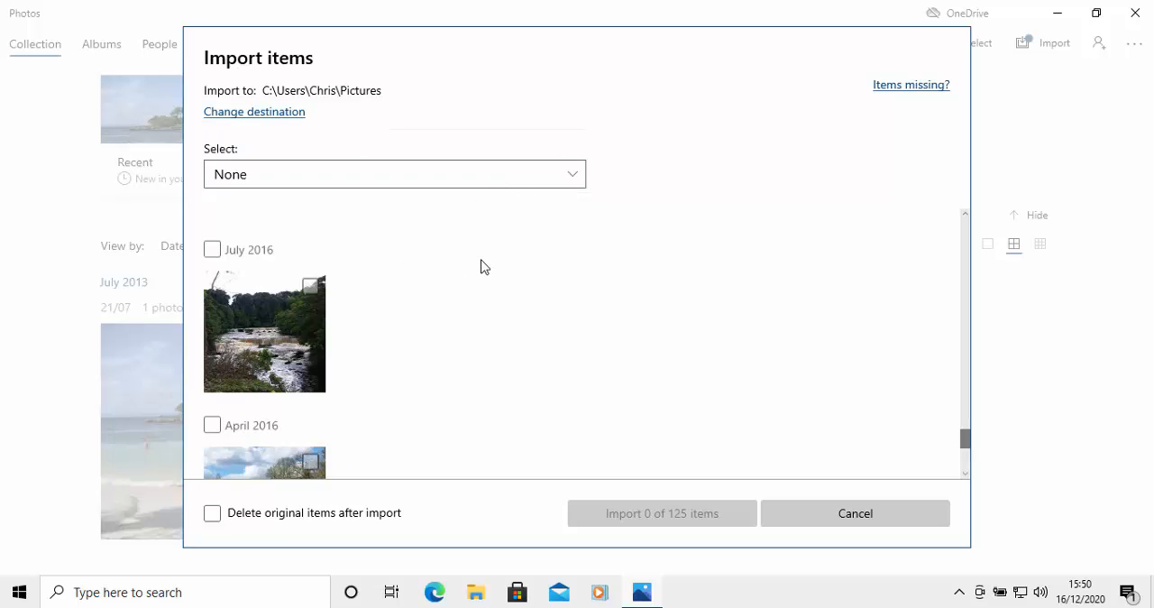
scroll(down, 3)
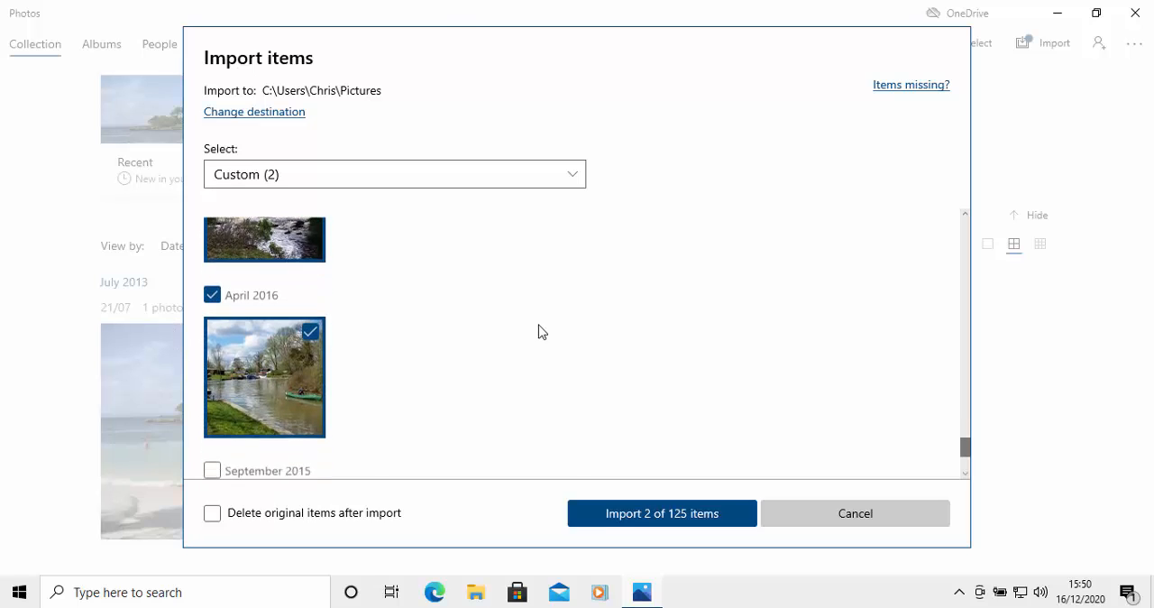
scroll(down, 3)
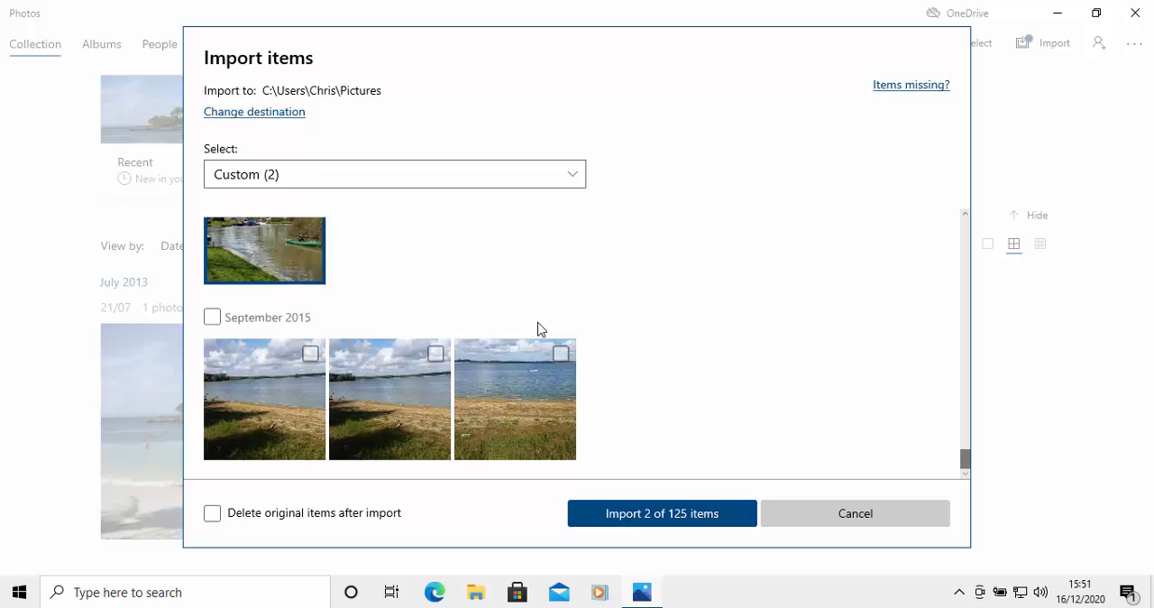
click(390, 399)
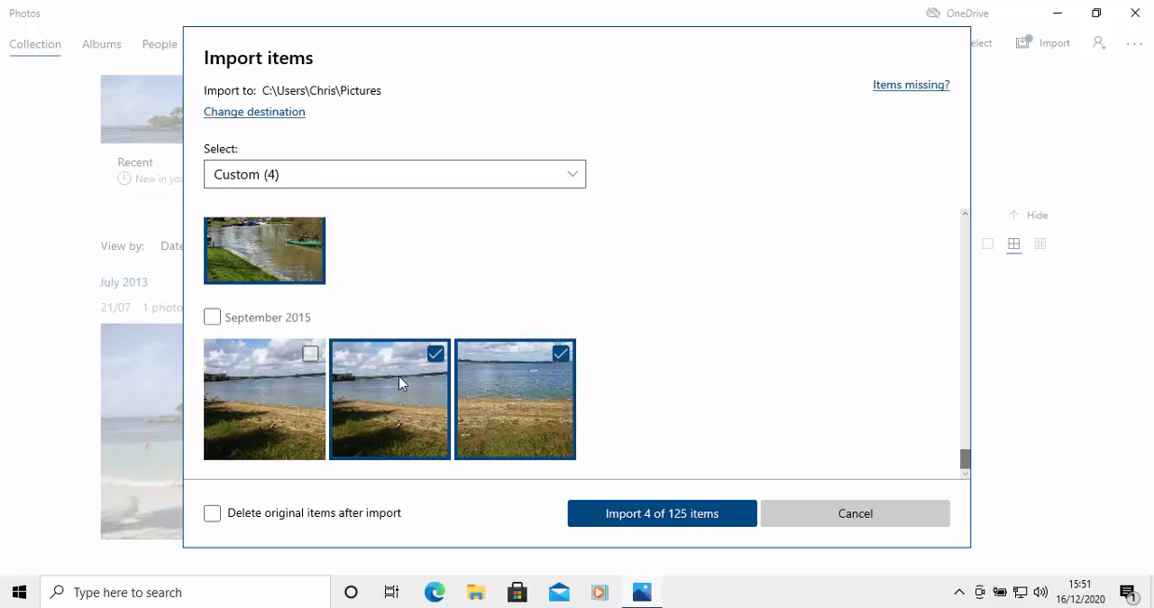
click(436, 354)
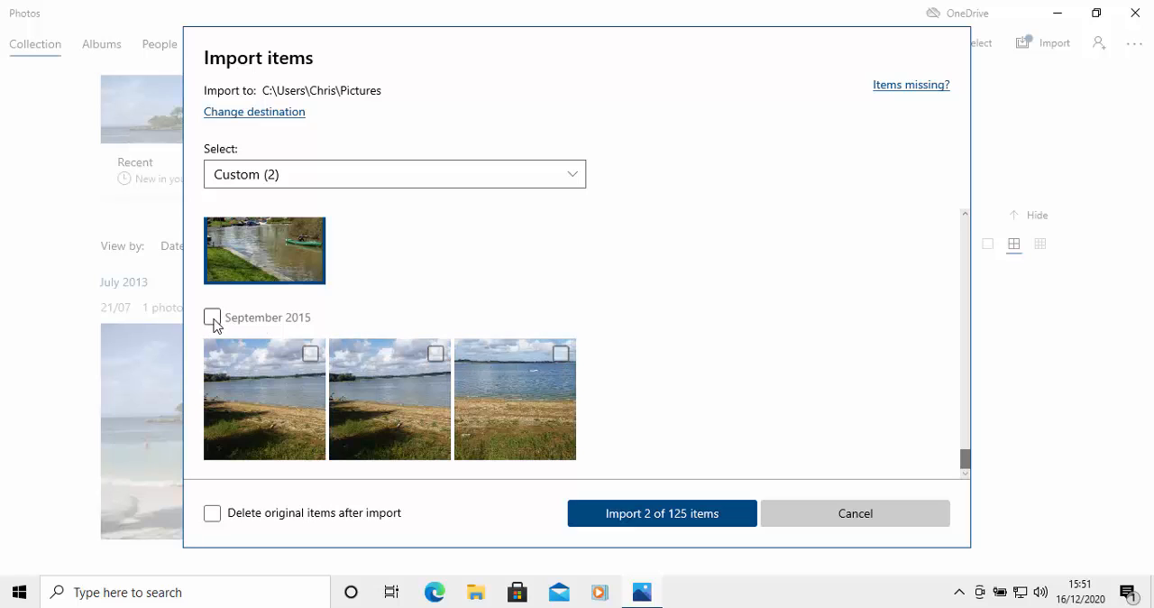
click(212, 317)
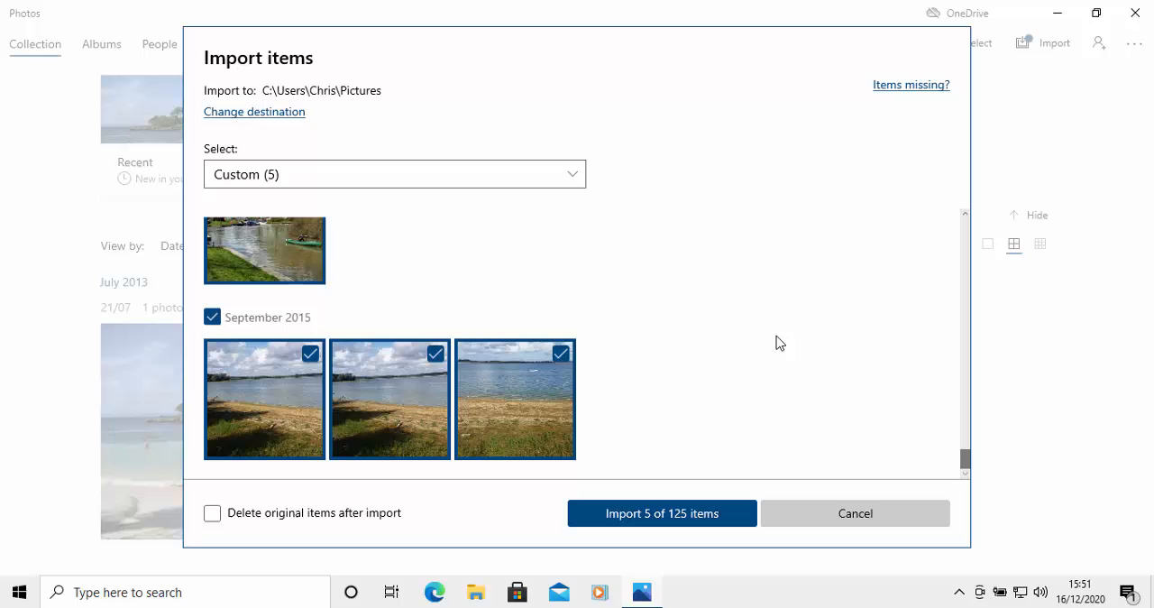
mouse_move(625, 333)
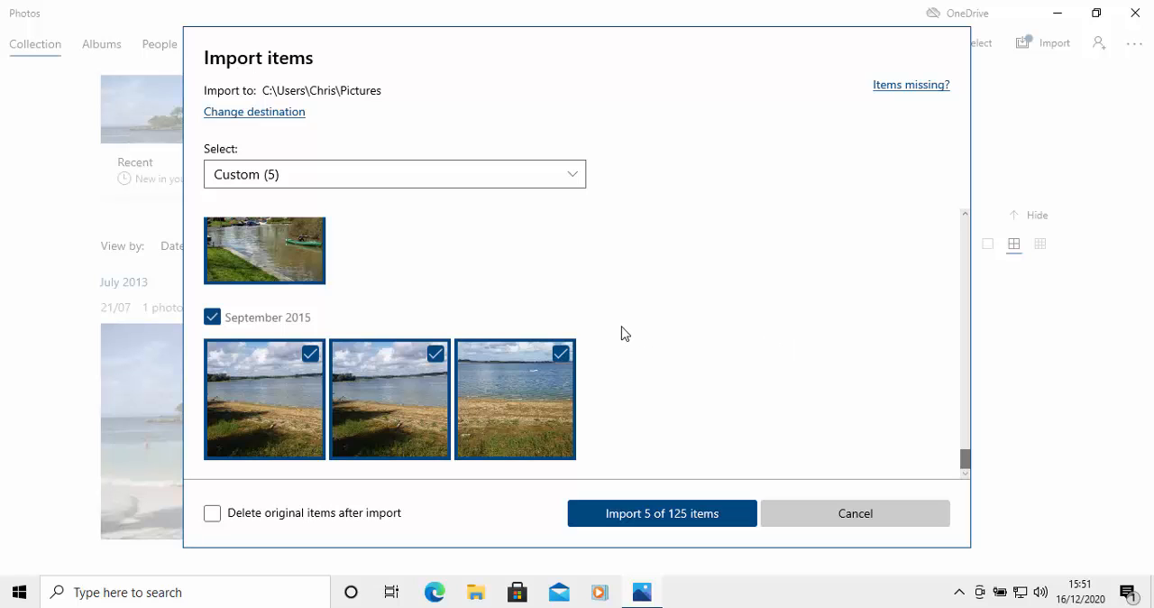
scroll(down, 3)
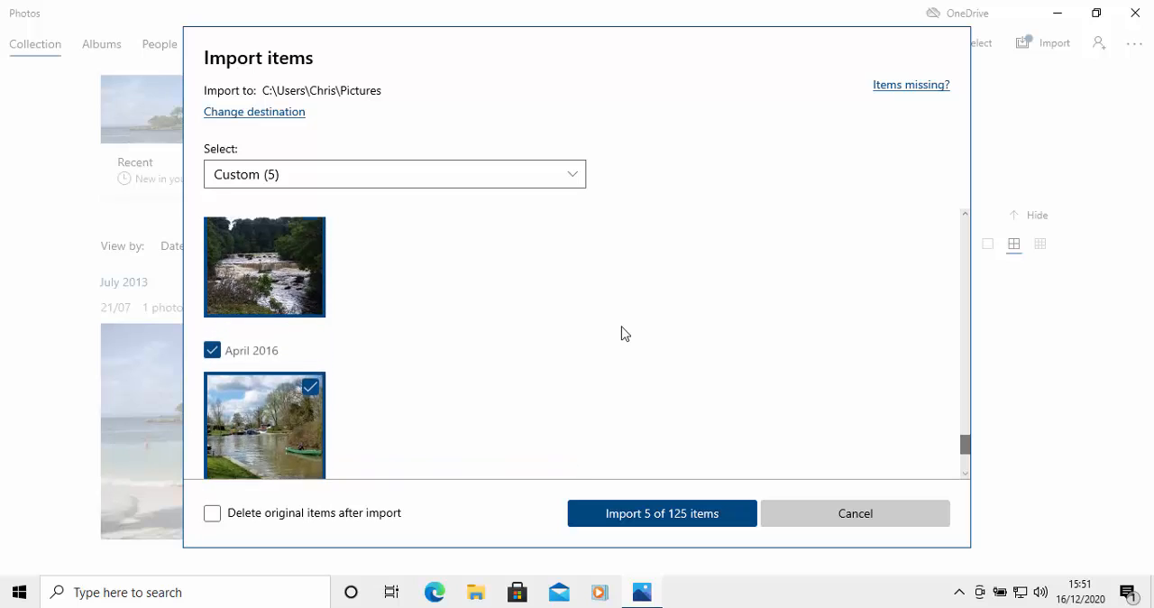
scroll(down, 3)
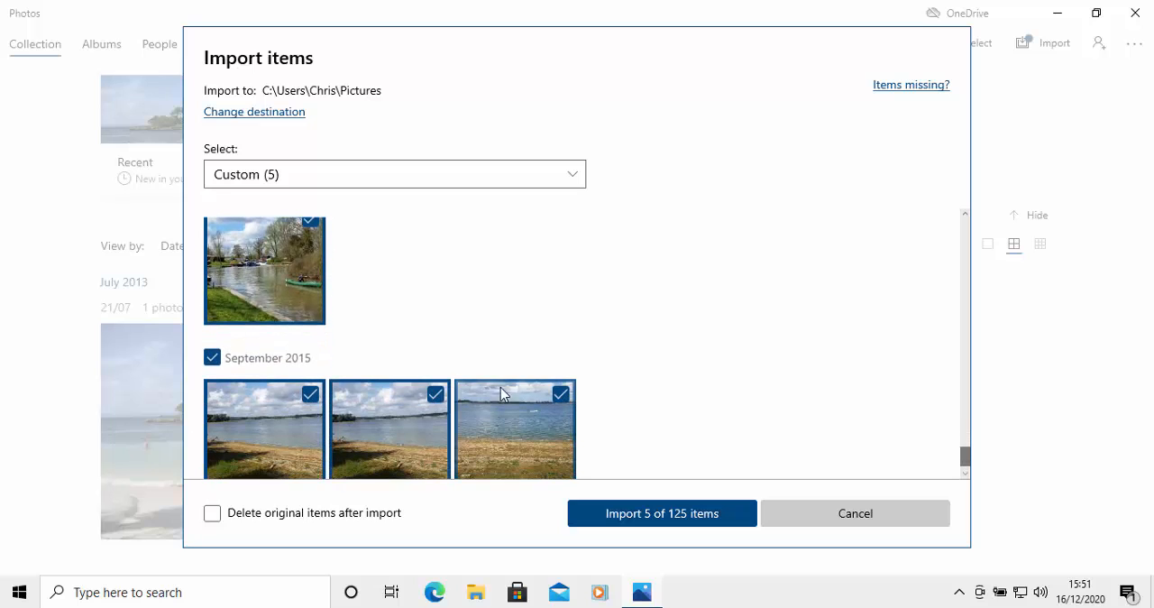
scroll(down, 3)
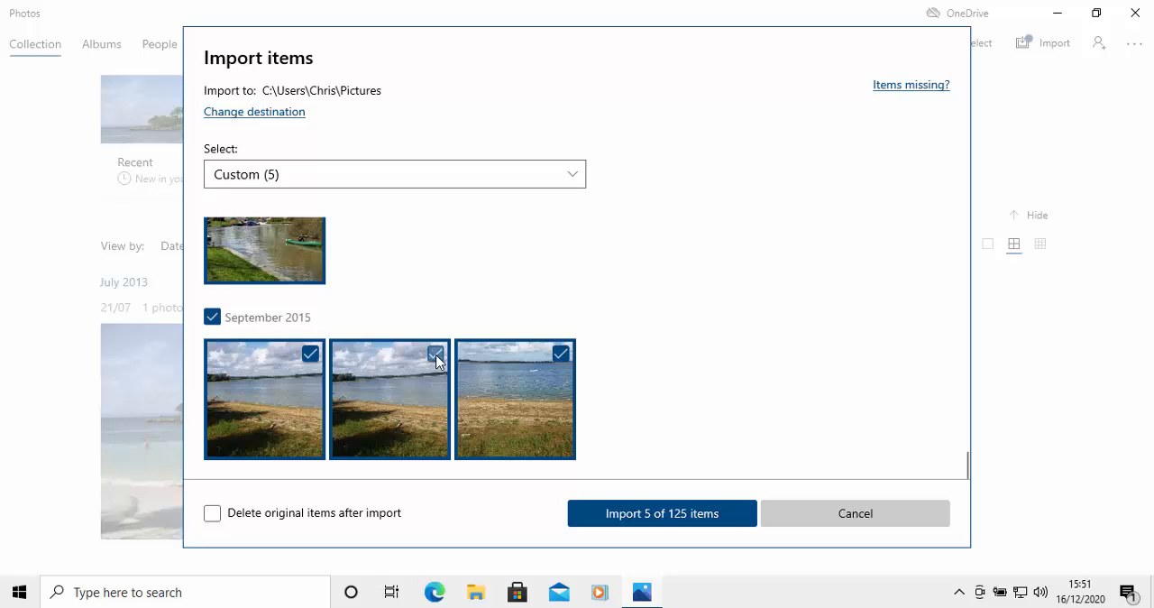
mouse_move(682, 443)
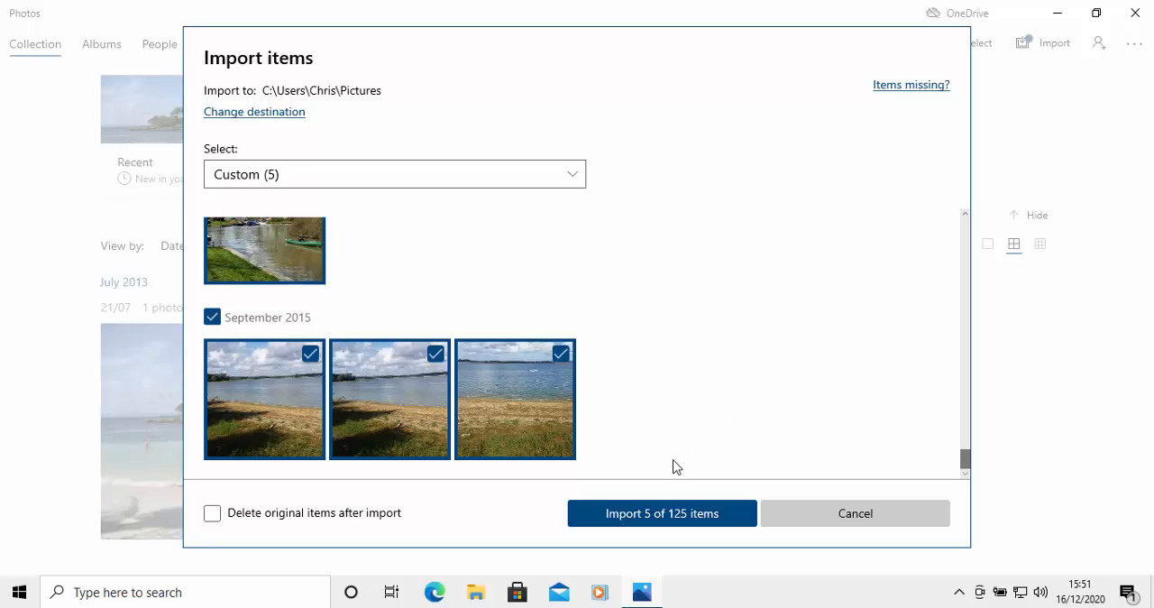
scroll(down, 3)
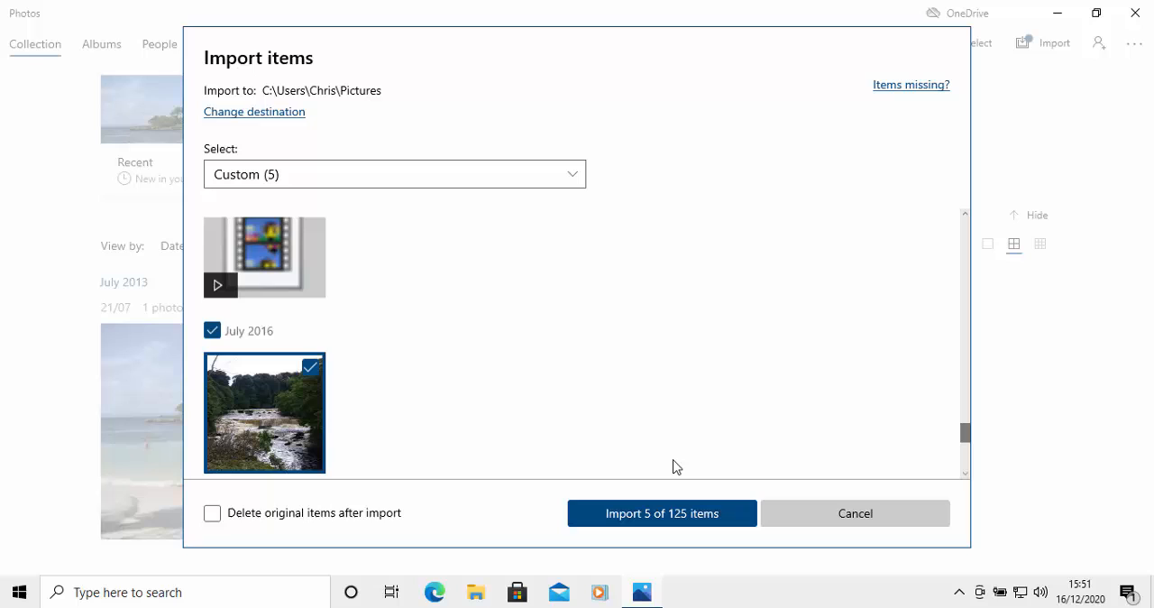
scroll(down, 3)
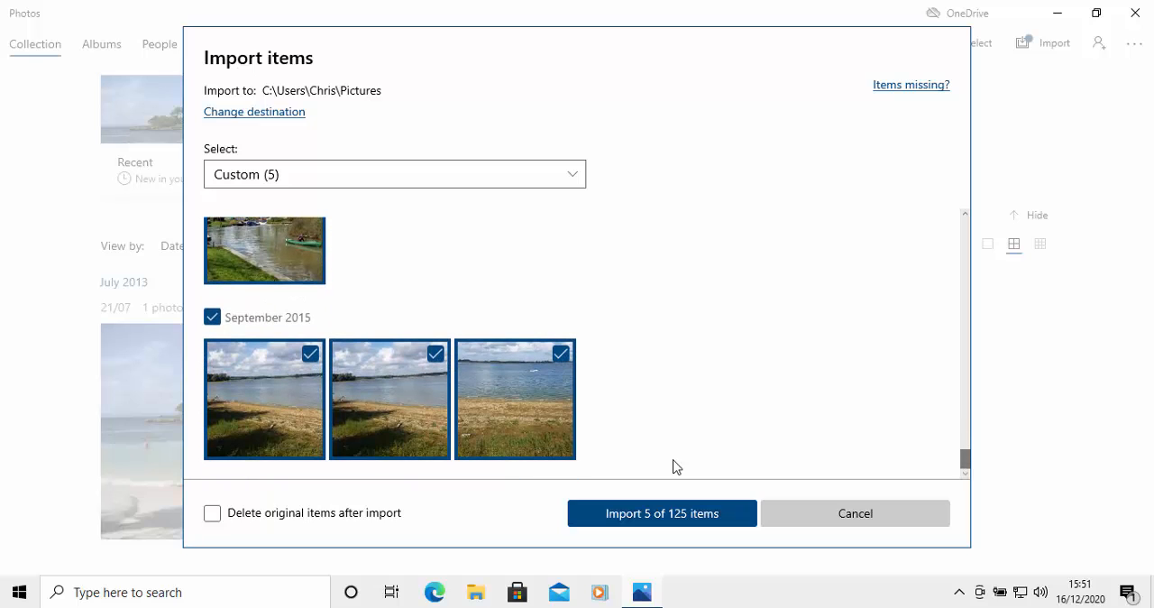
mouse_move(620, 531)
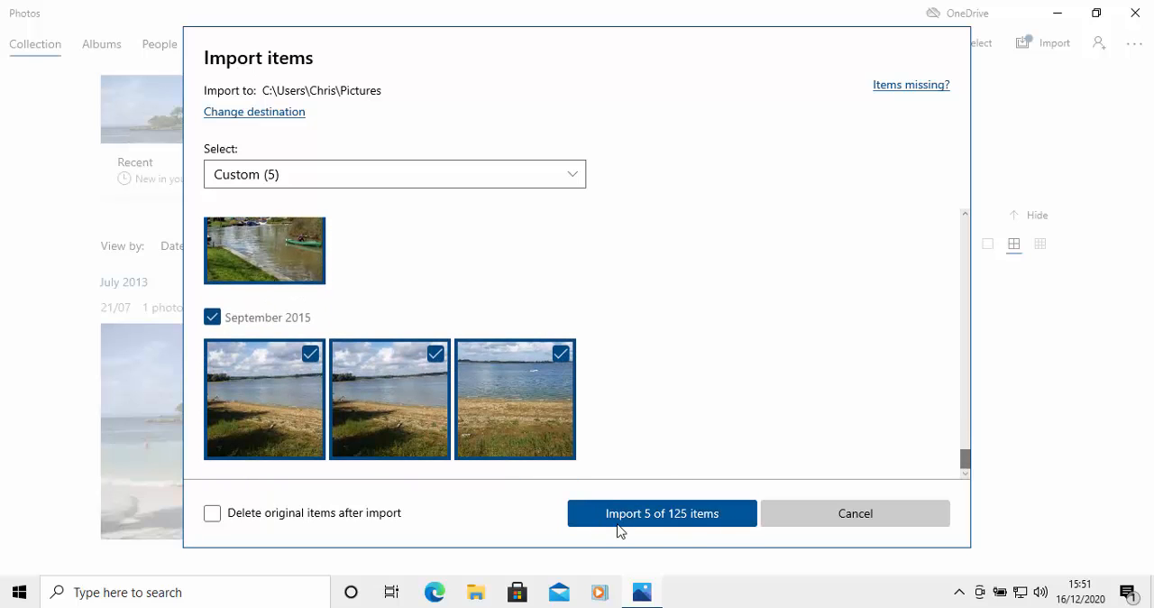
mouse_move(716, 524)
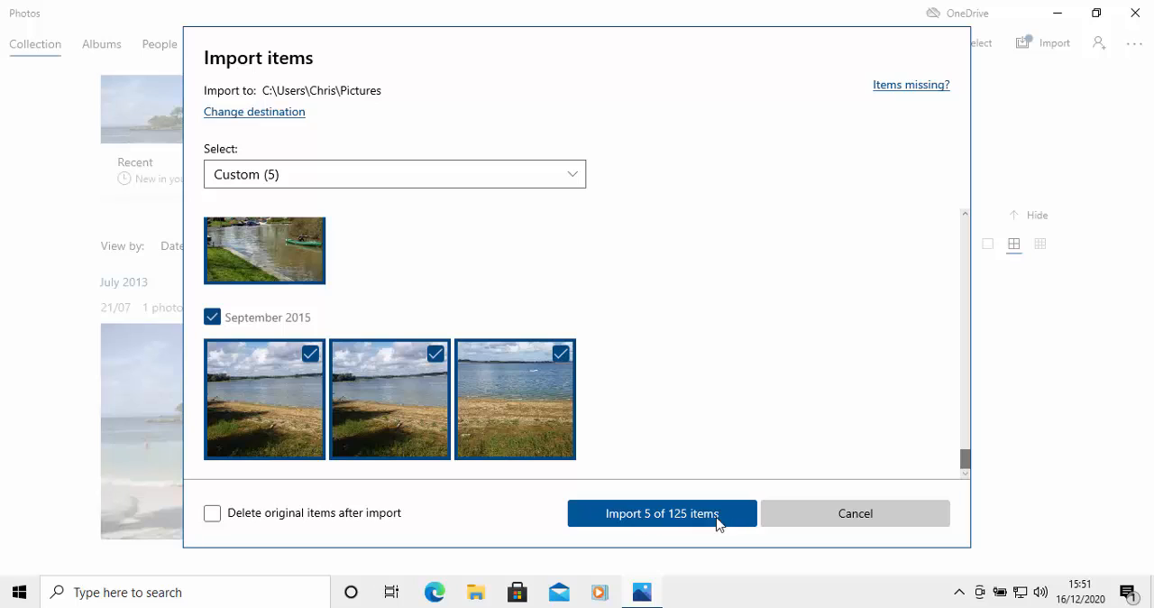
mouse_move(656, 547)
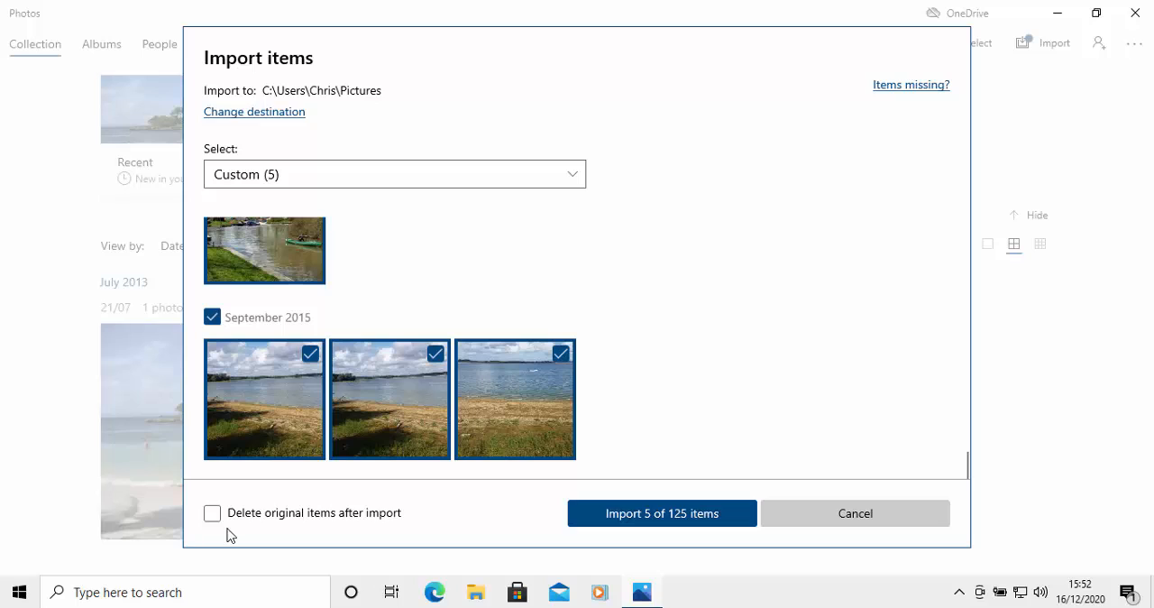
mouse_move(662, 513)
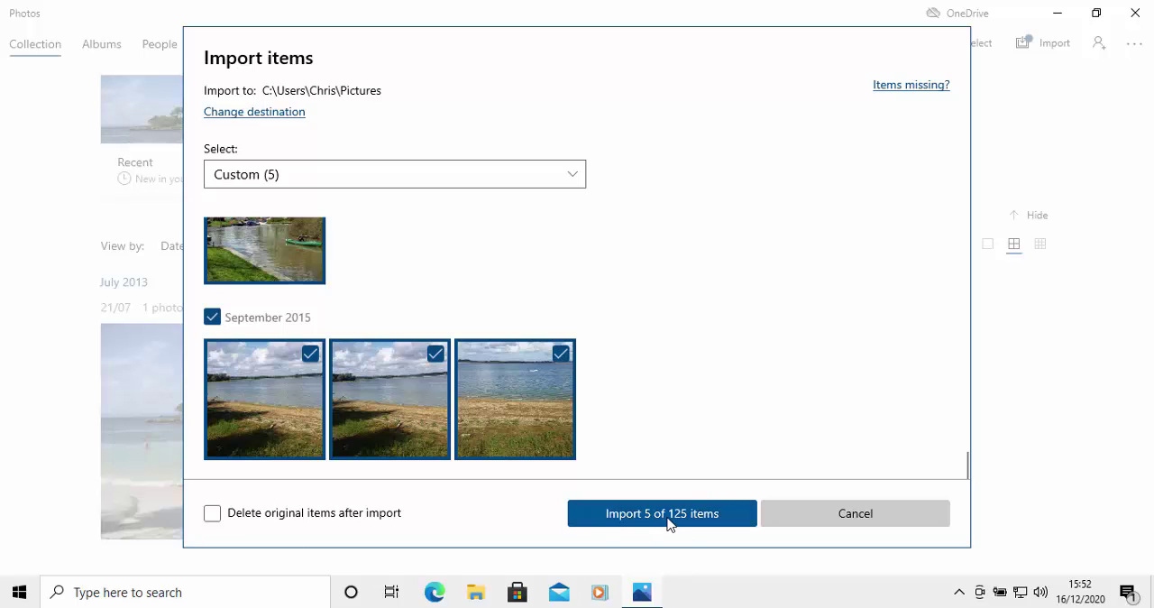
mouse_move(640, 524)
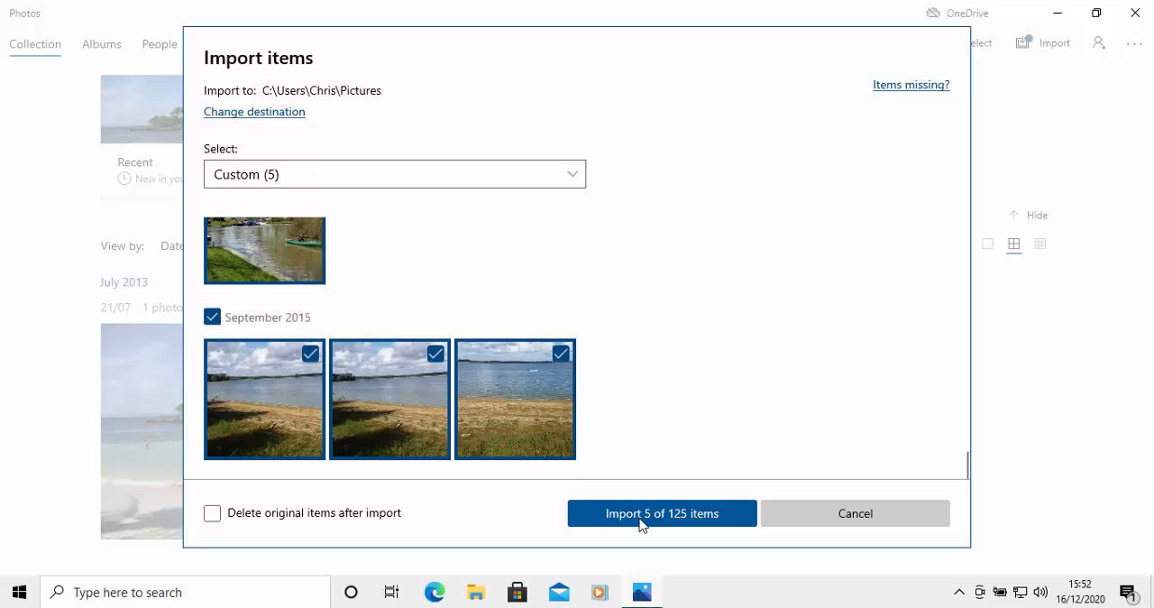
Import the 5 selected of 125 items into Pictures.
click(661, 513)
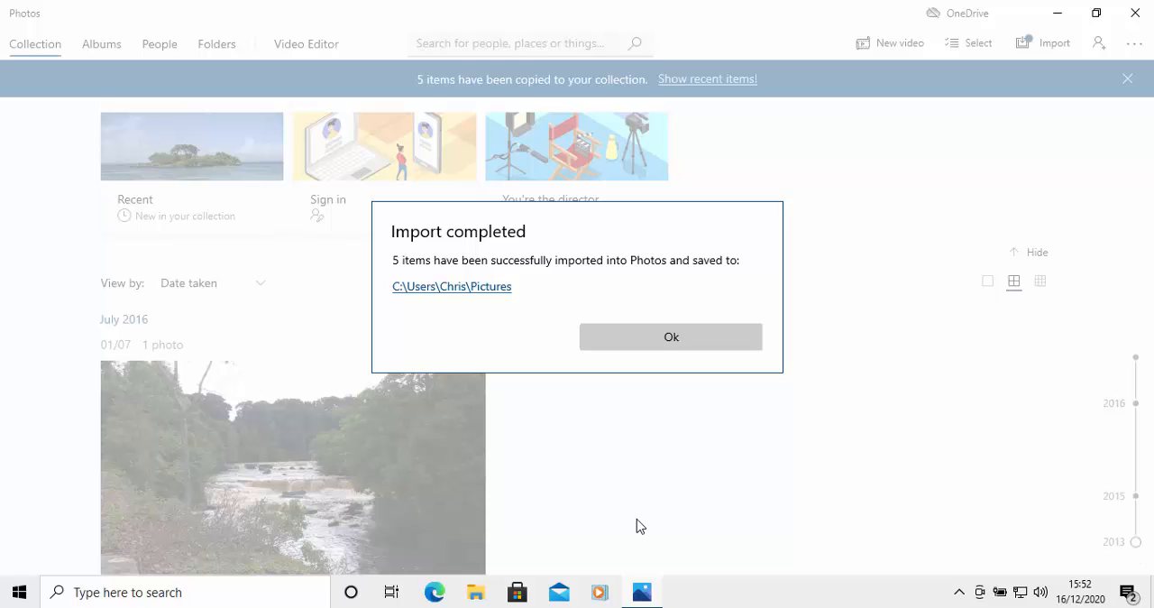
mouse_move(463, 302)
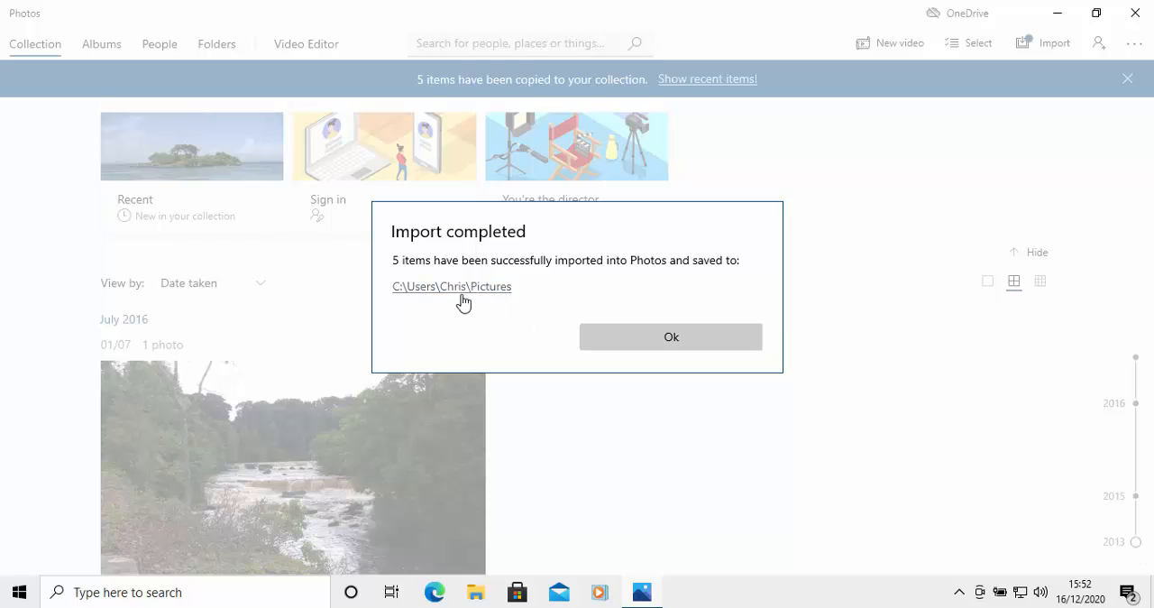
mouse_move(451, 285)
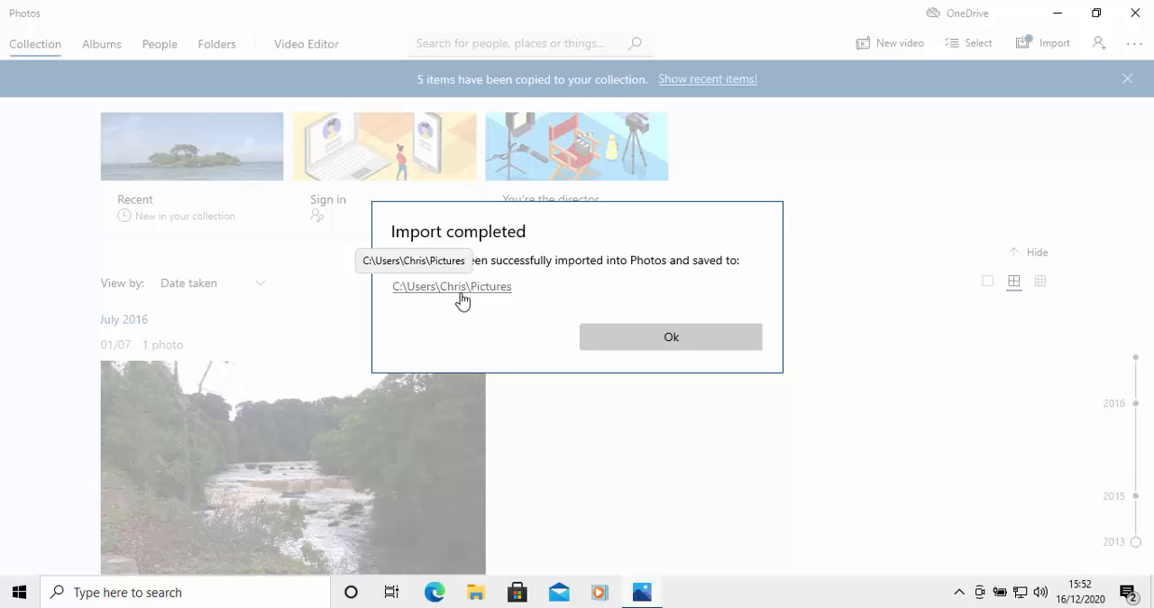
mouse_move(593, 302)
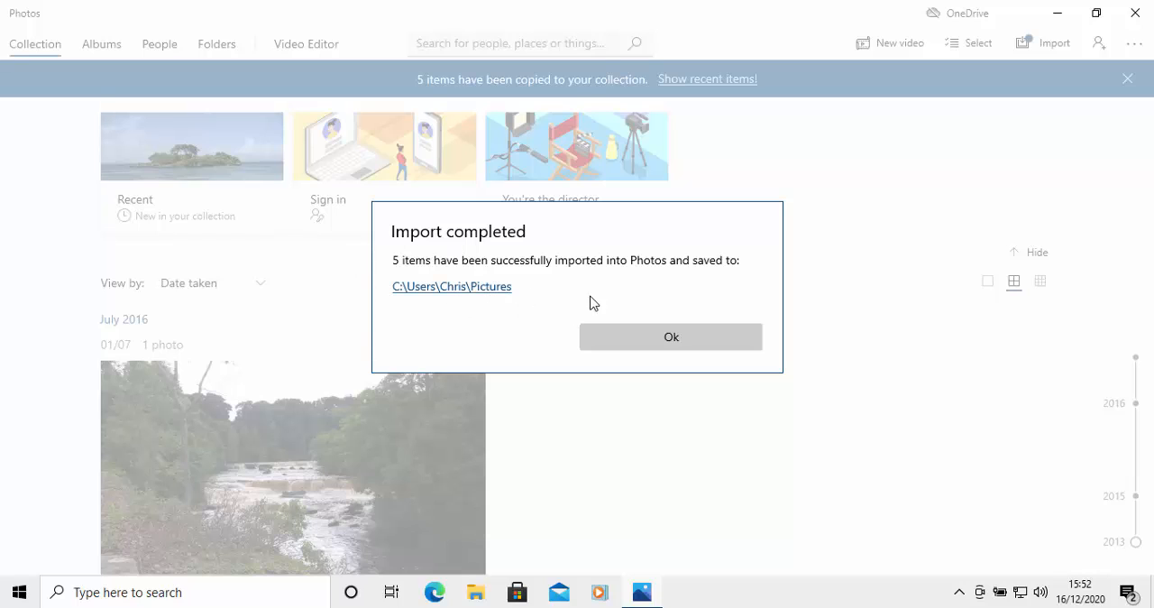
mouse_move(671, 336)
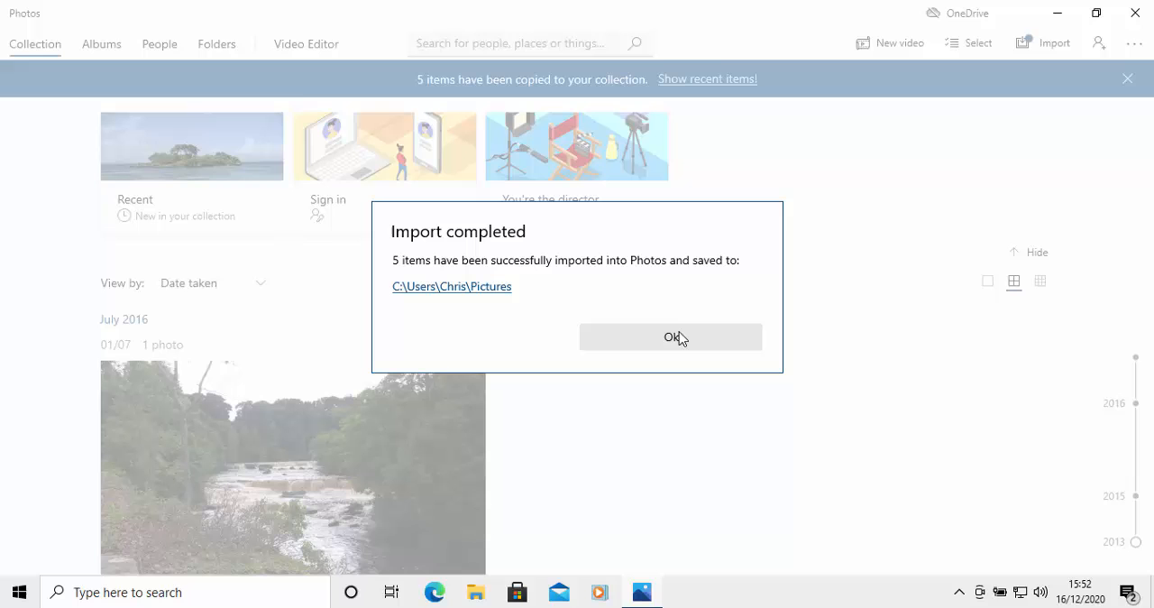
Dismiss the Import completed confirmation.
click(671, 336)
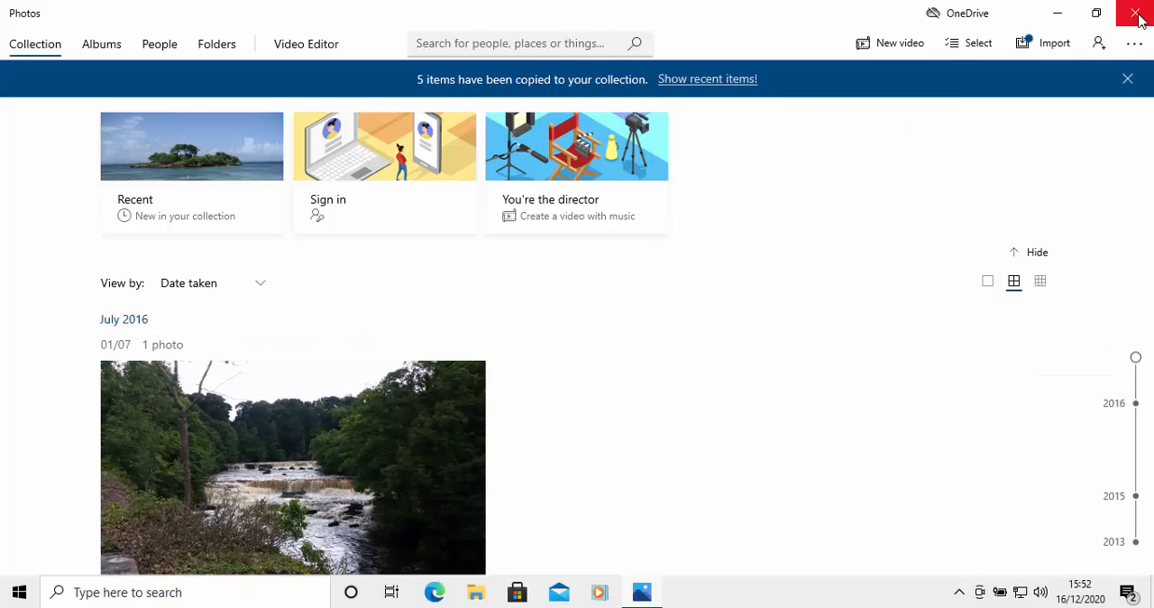
Close the Photos app window.
click(1137, 13)
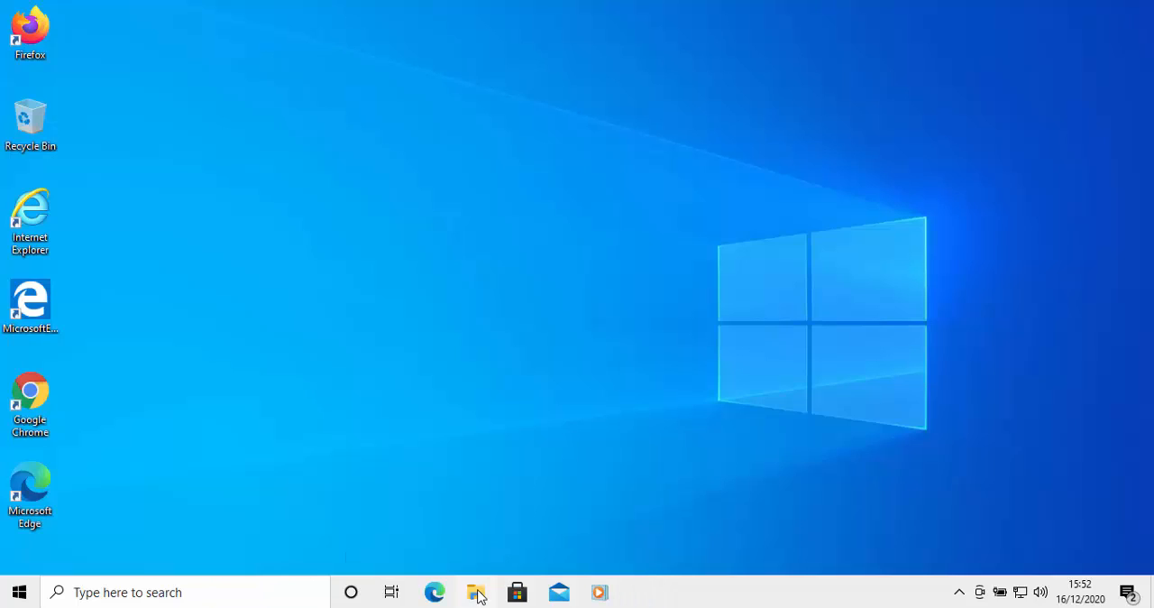
Open File Explorer on the Pictures folder under Quick access.
click(476, 592)
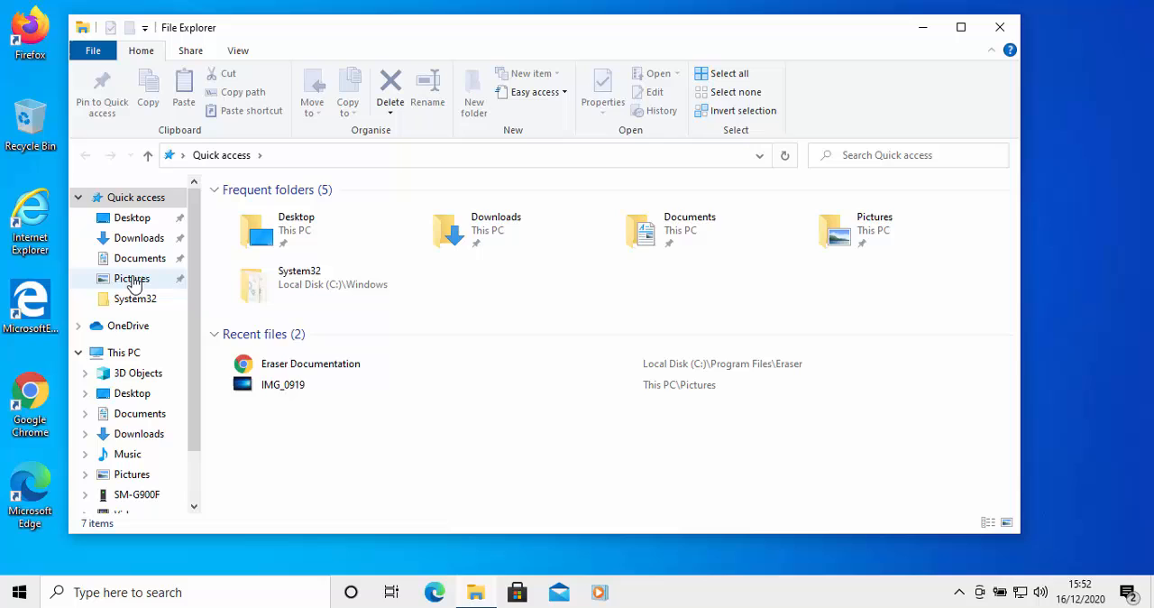
double_click(131, 277)
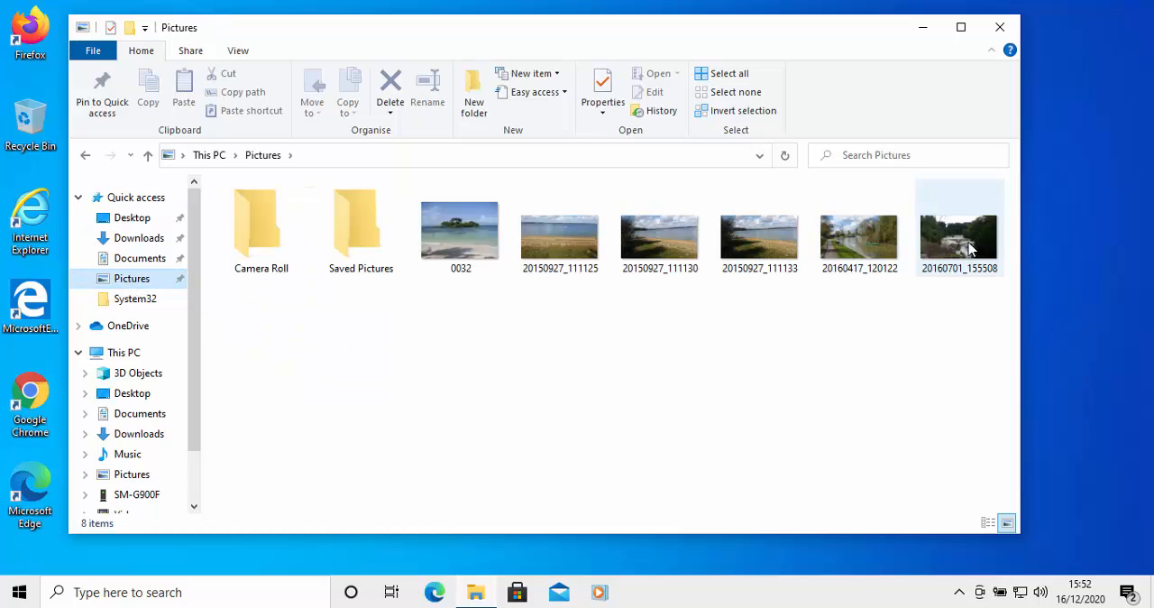
mouse_move(858, 230)
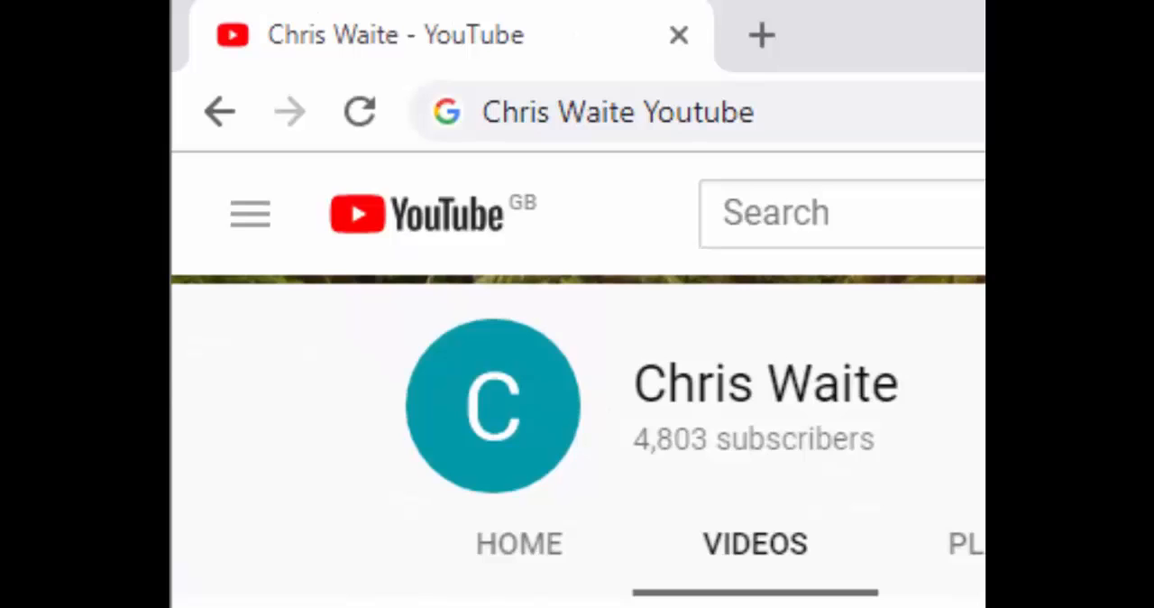
Scroll down the YouTube channel's Videos tab in Chrome.
scroll(down, 3)
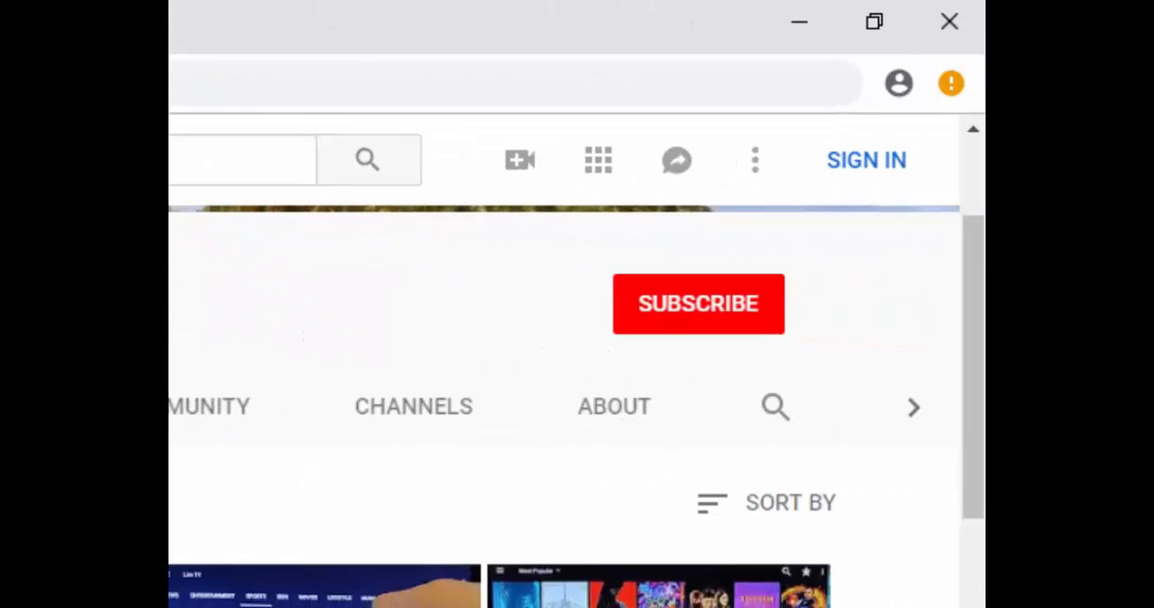